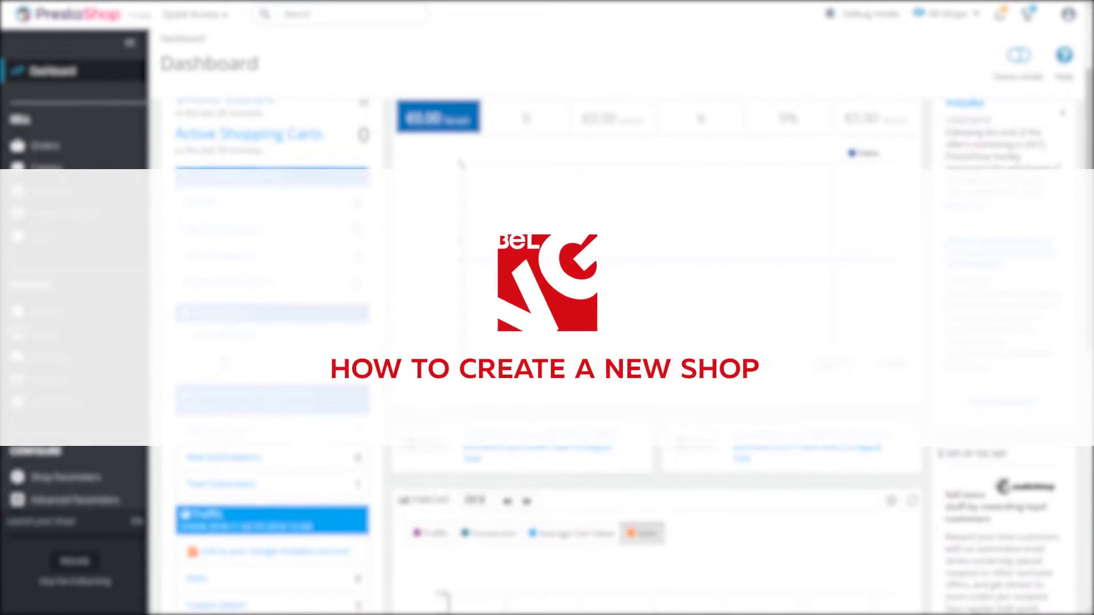
Step: Scroll down the storefront homepage to view the slider and popular products
scroll("down", 3)
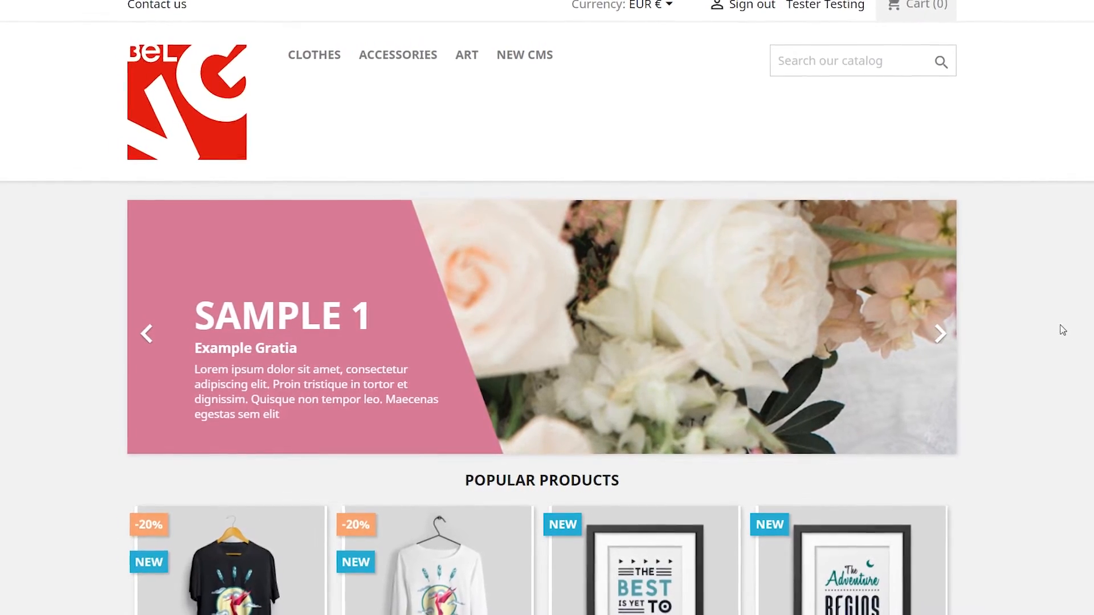
Step: Set Enable Multistore to YES in Shop Parameters > General and save
left_click(939, 333)
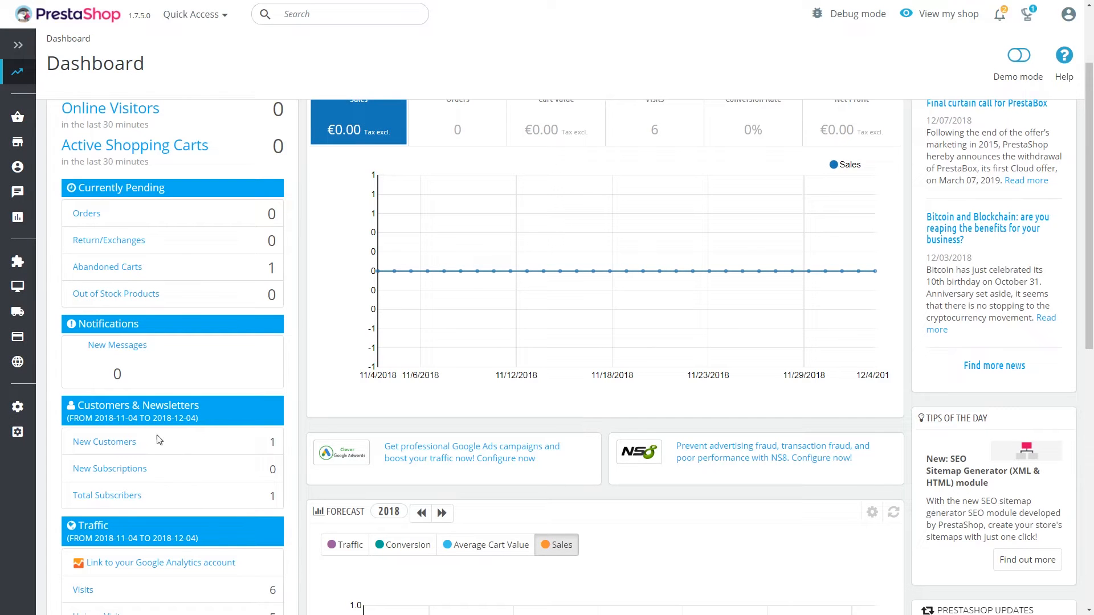
left_click(18, 406)
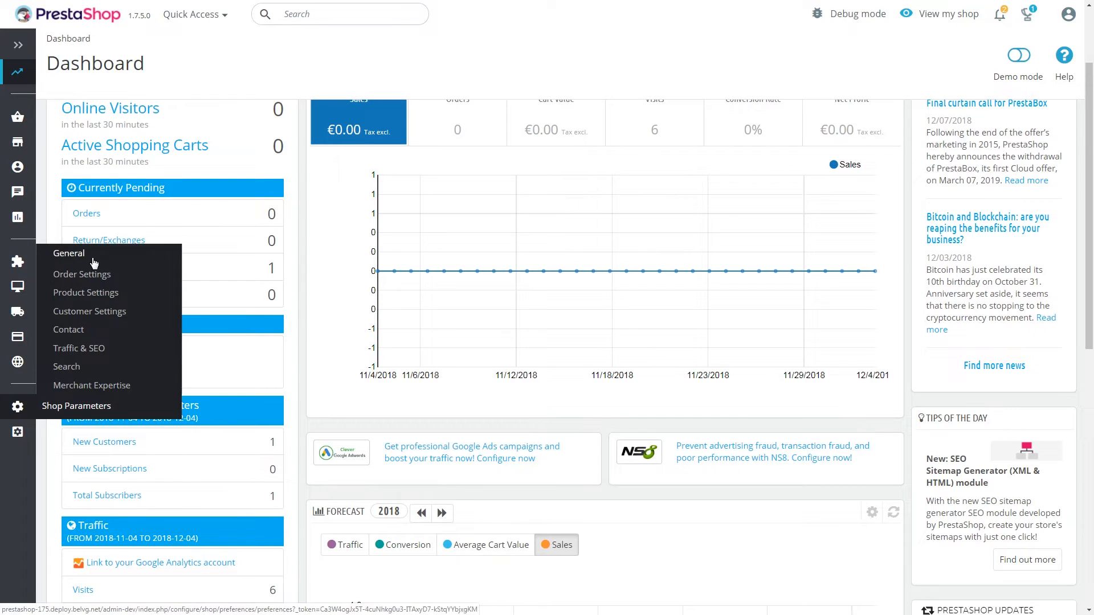
left_click(68, 253)
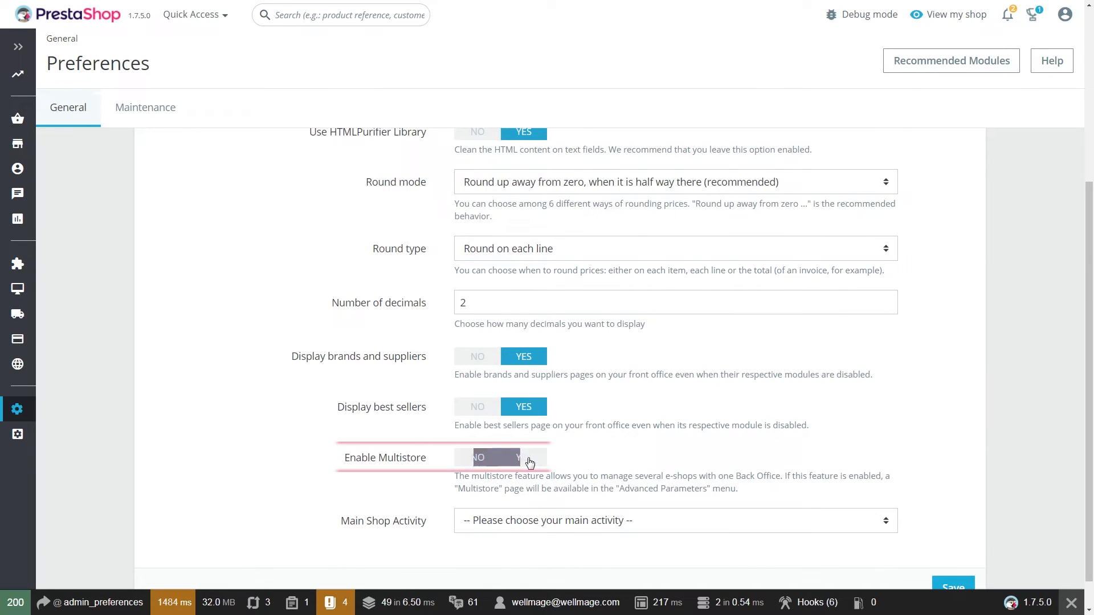
left_click(523, 457)
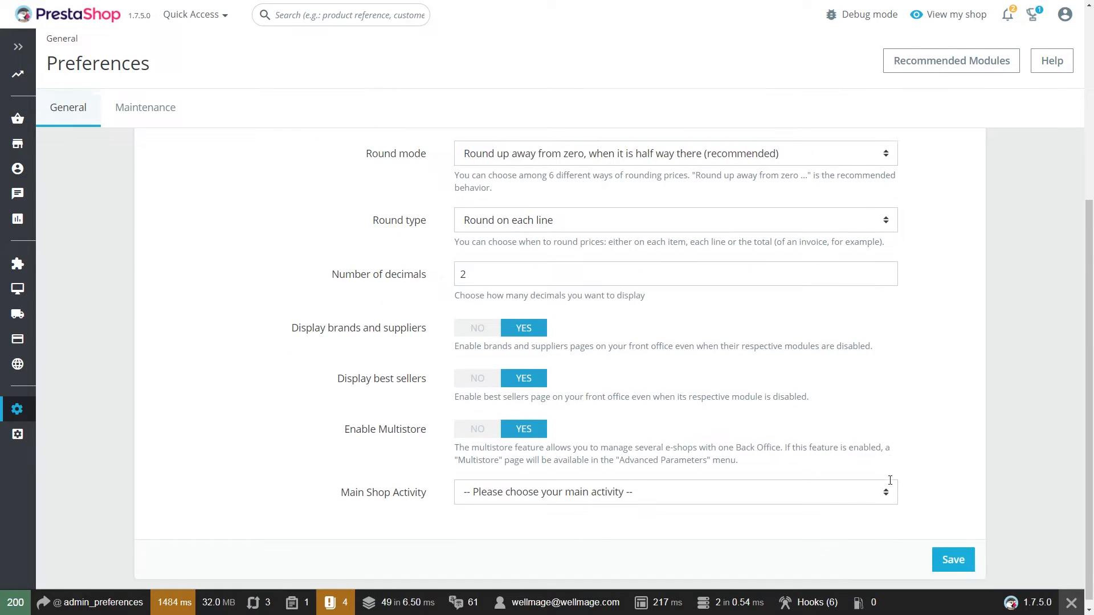
left_click(17, 433)
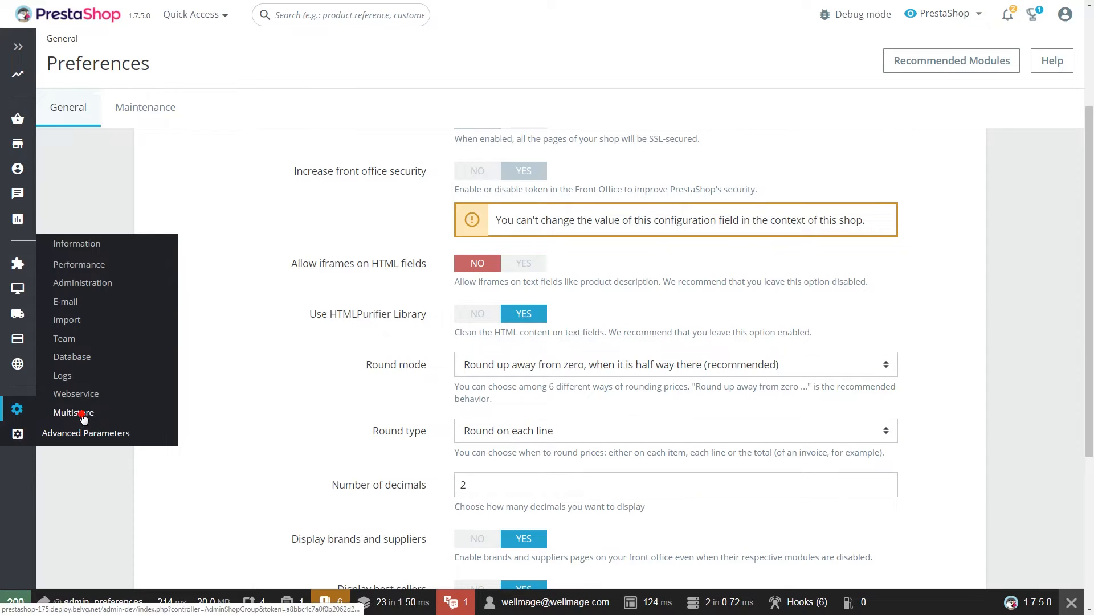
Step: Open Advanced Parameters > Multistore to view the Default shop group tree
left_click(74, 412)
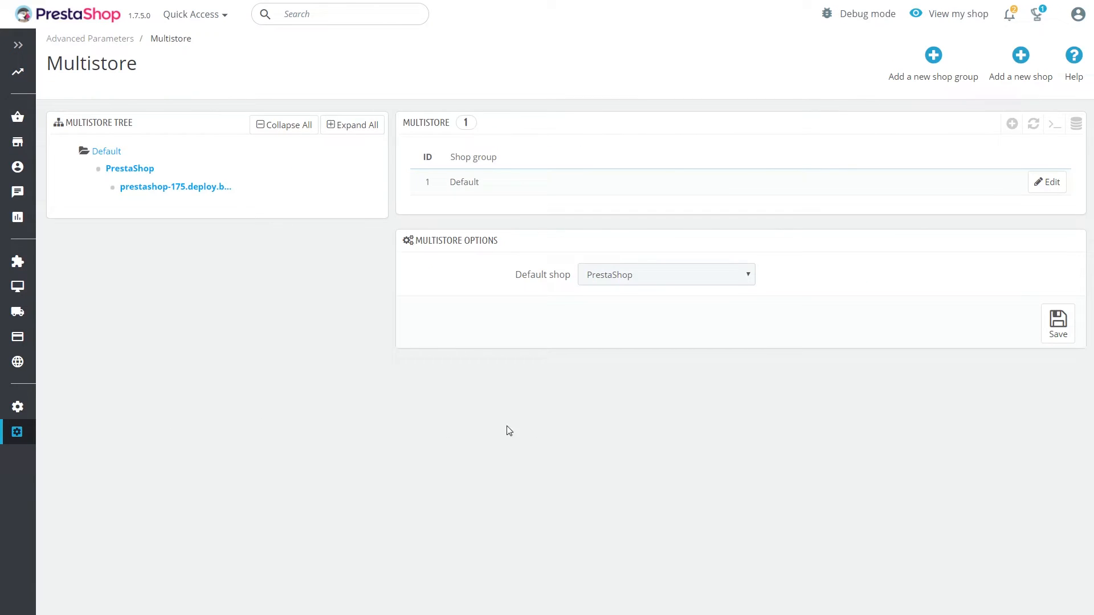
mouse_move(811, 413)
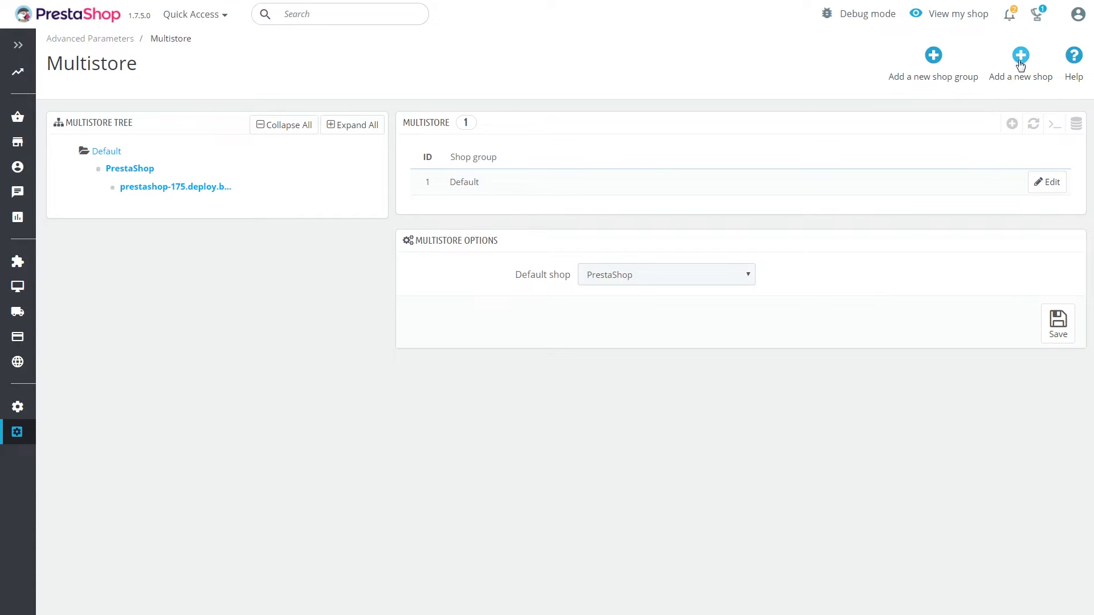
Step: Add a new shop, keeping the Default shop group and Home as category root
left_click(1020, 55)
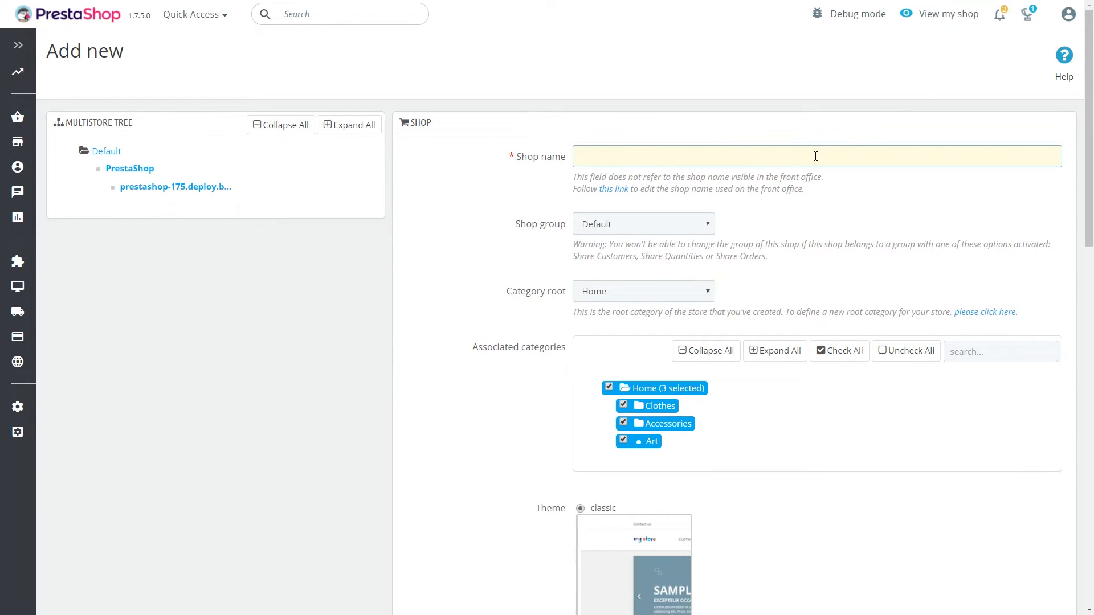
left_click(642, 223)
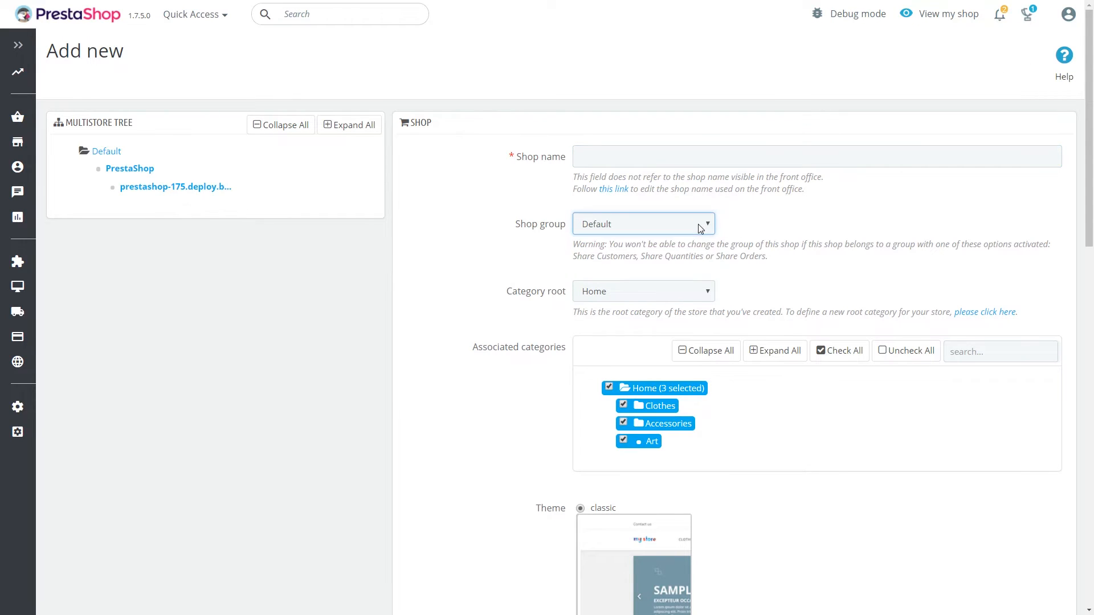
left_click(642, 291)
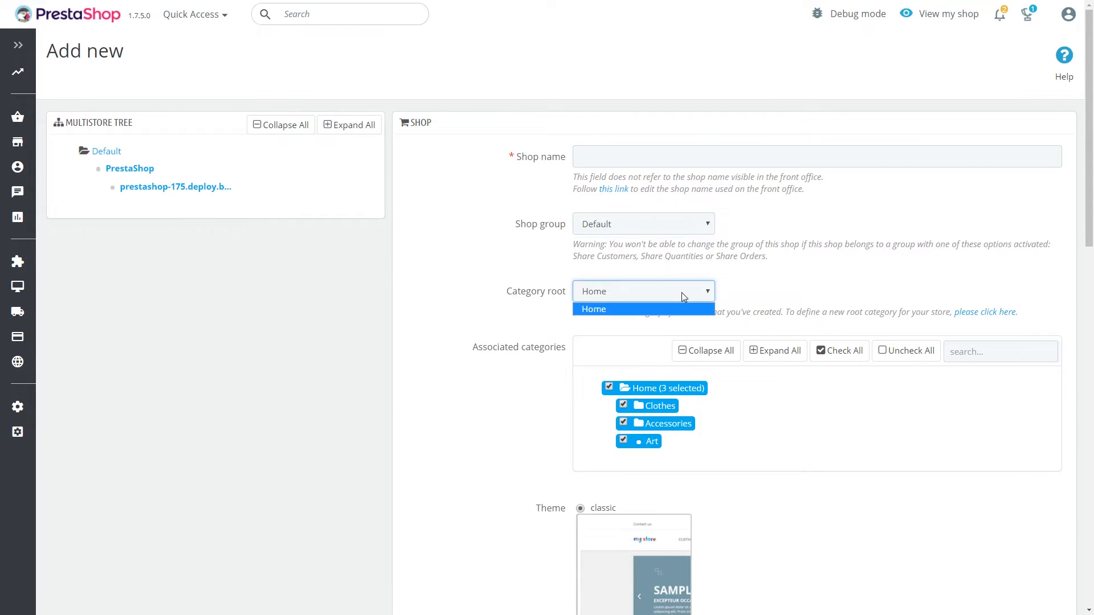
left_click(594, 308)
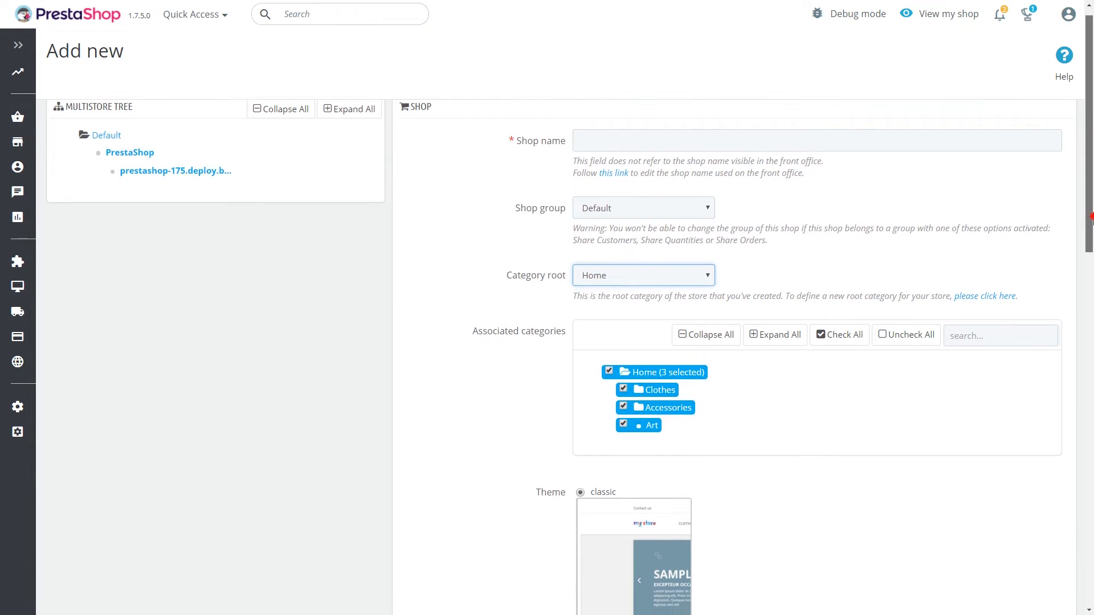
scroll("down", 3)
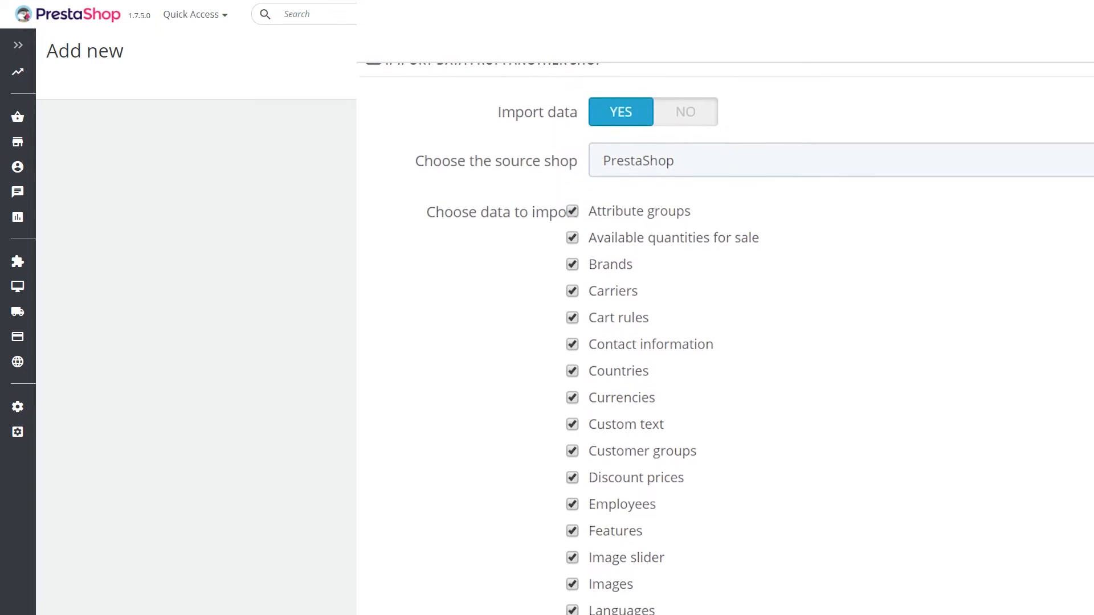
Step: Scroll through the import section, keeping all data types imported from the PrestaShop shop
scroll("down", 3)
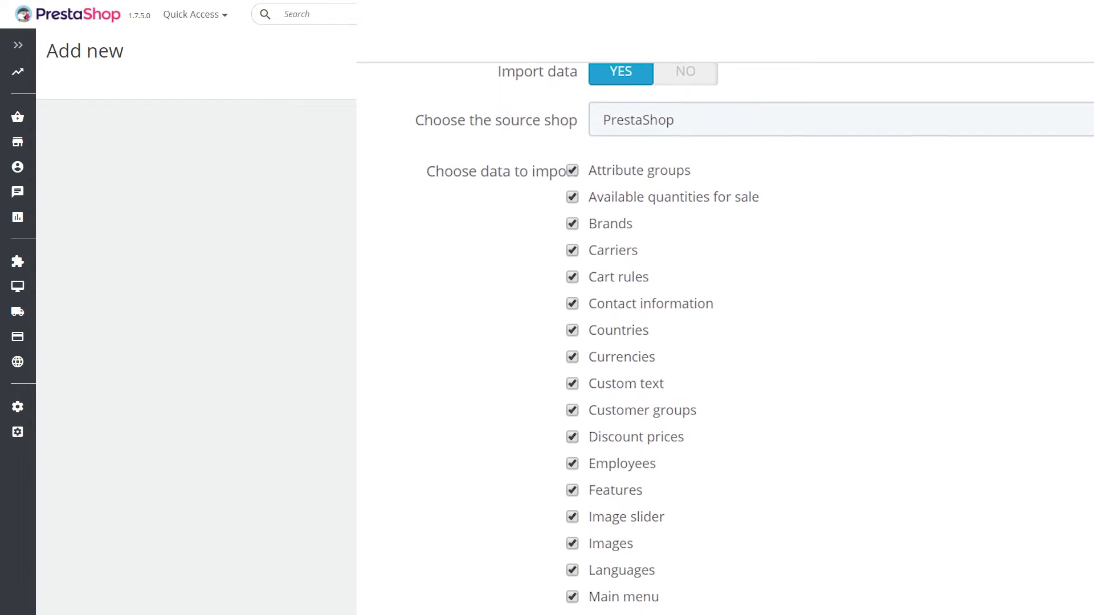
scroll("down", 3)
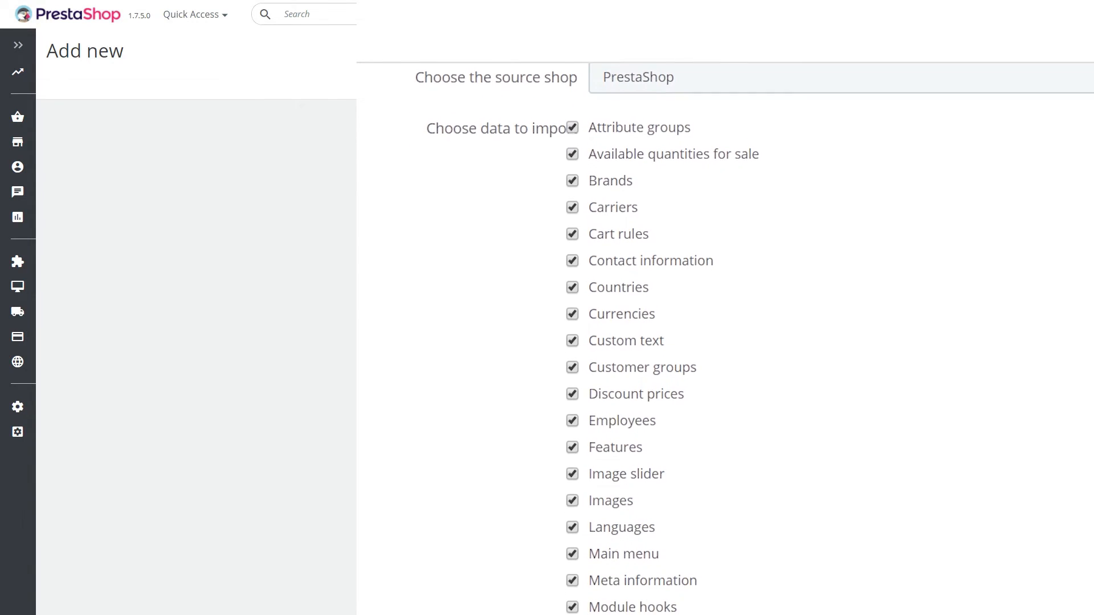
scroll("down", 3)
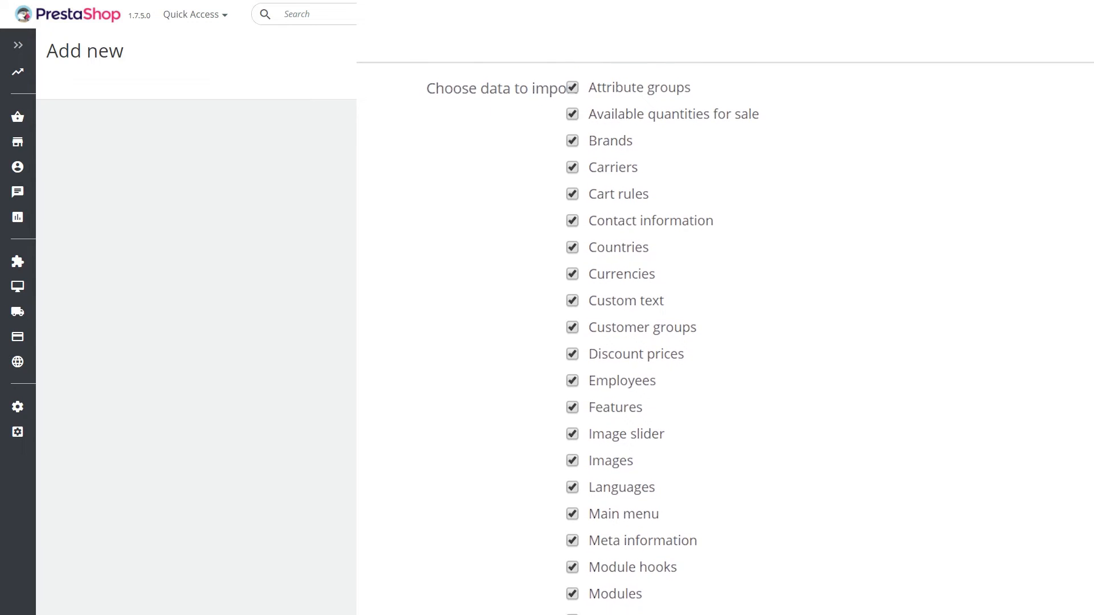
scroll("down", 3)
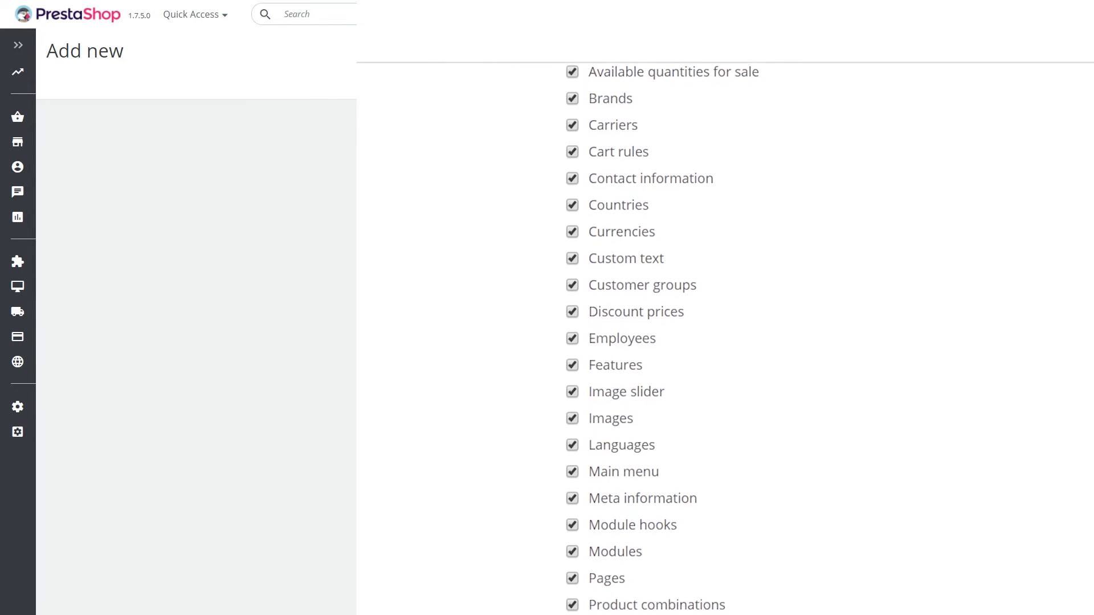
scroll("down", 3)
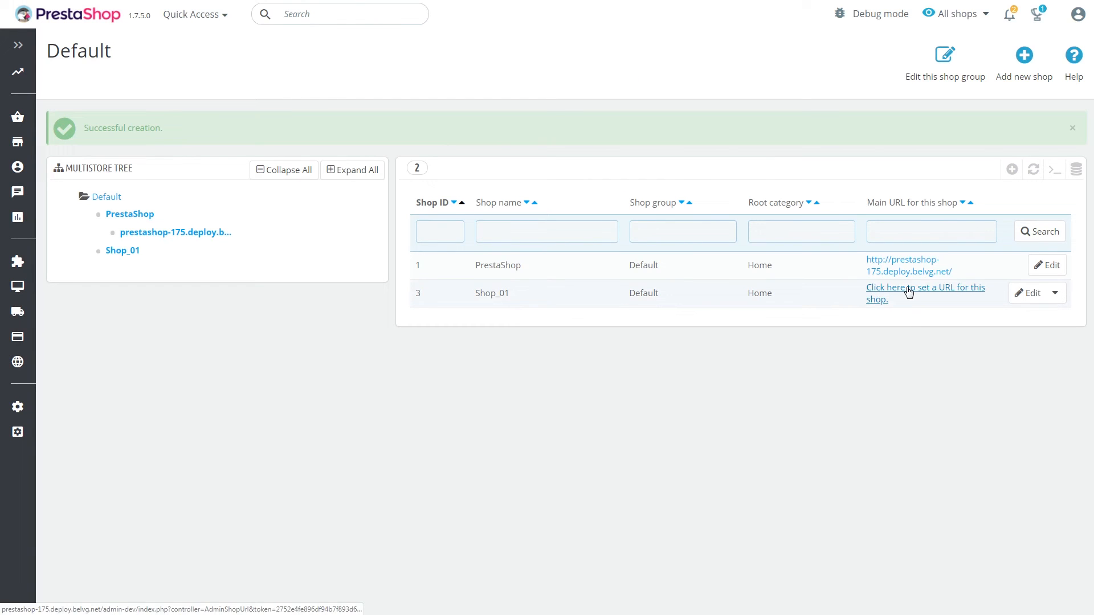
Step: Open Shop_01's URL setup form and scroll to the Shop URL section
left_click(925, 286)
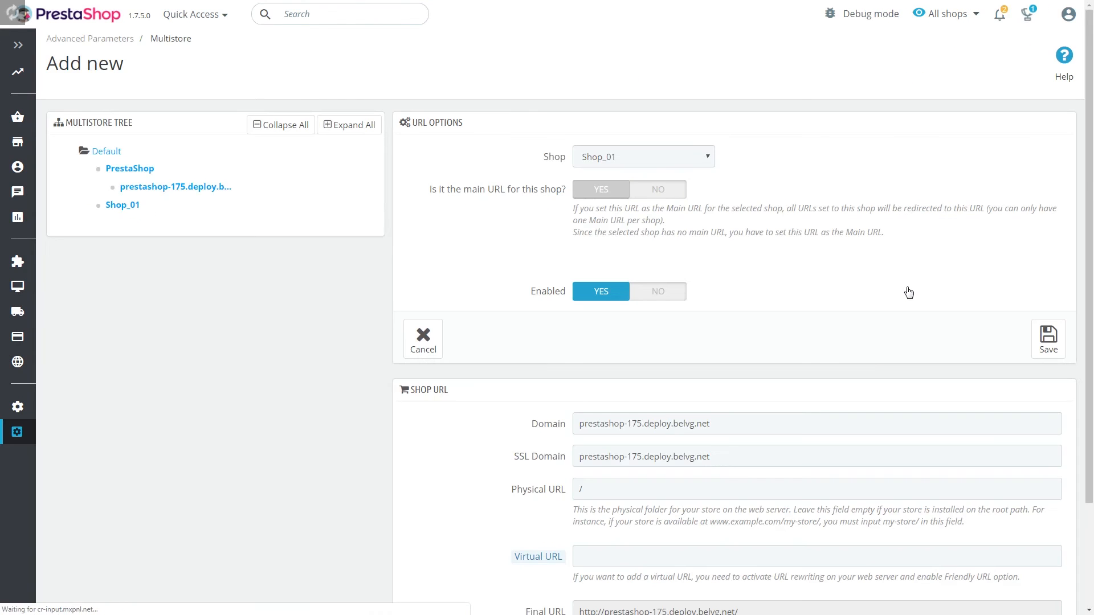
scroll("down", 3)
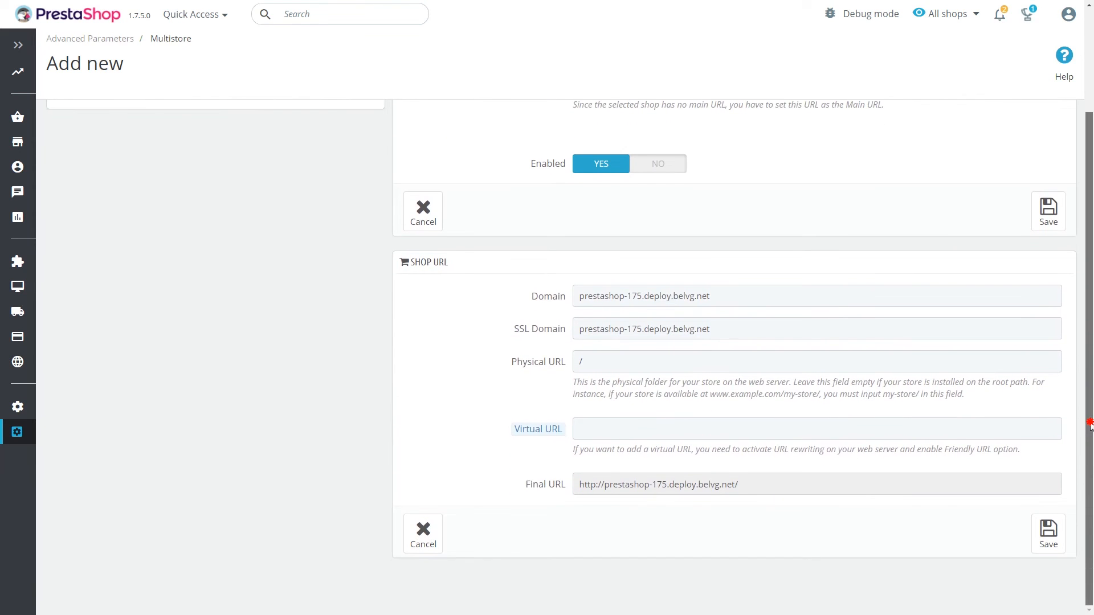